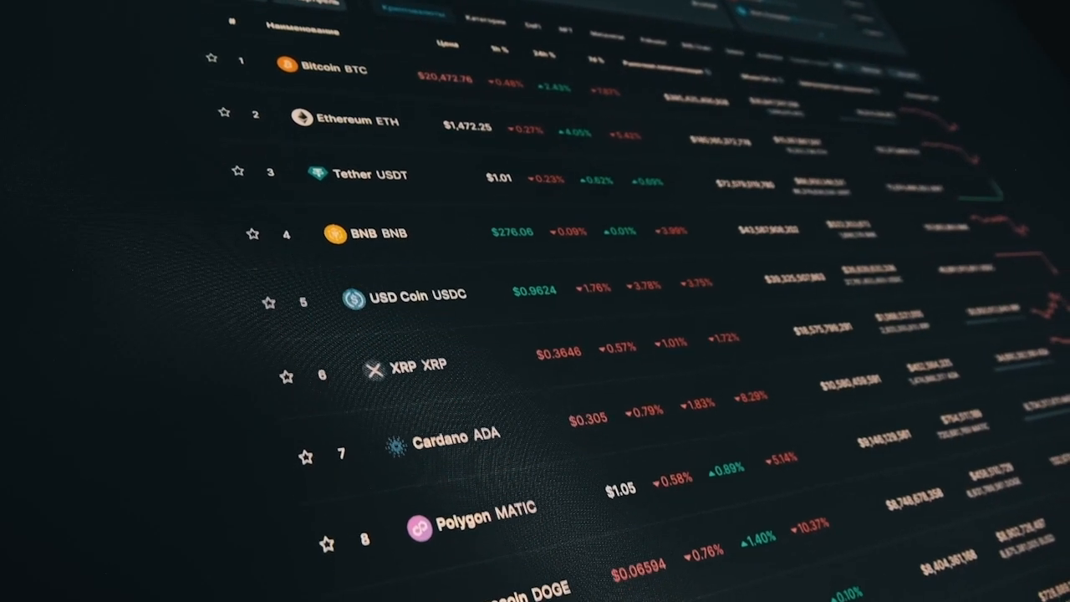
Scroll to the bot's USDT/BTC signal and follow its Sell link to the SaleSwap exchange.
scroll(down, 3)
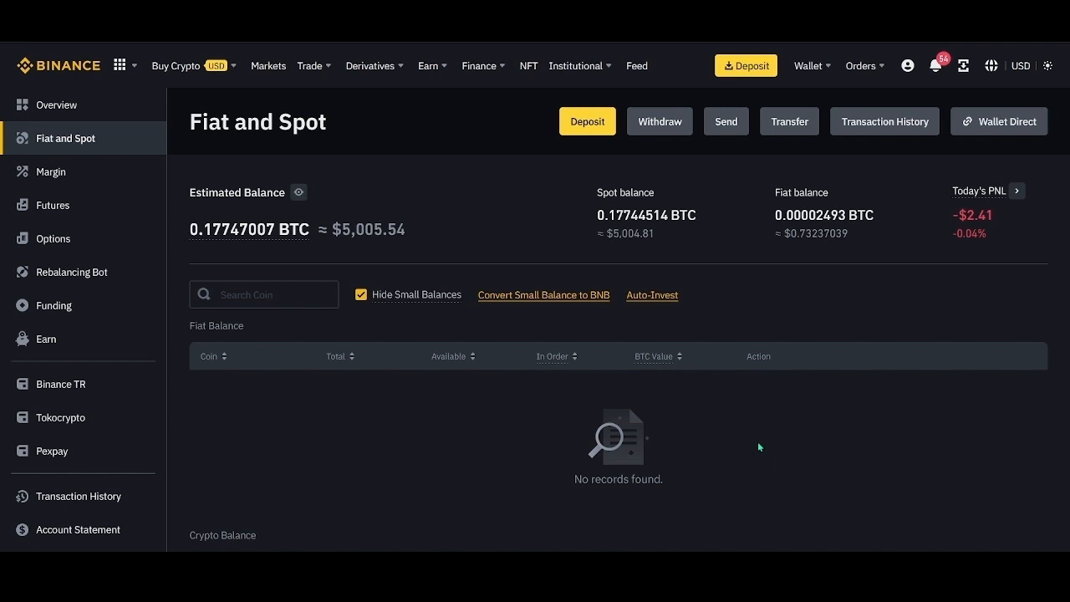
scroll(down, 3)
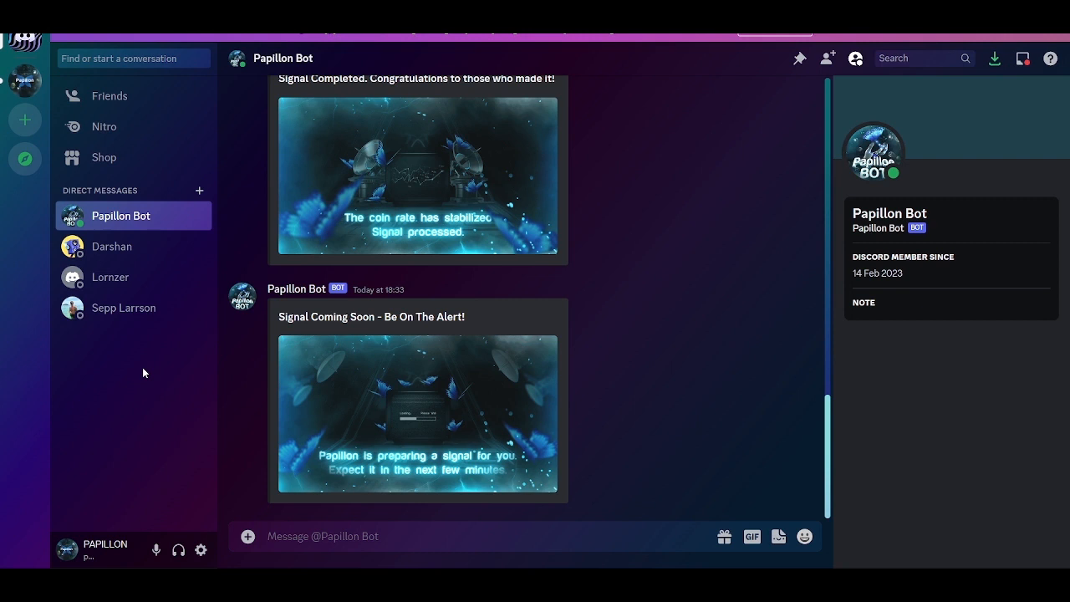
scroll(down, 3)
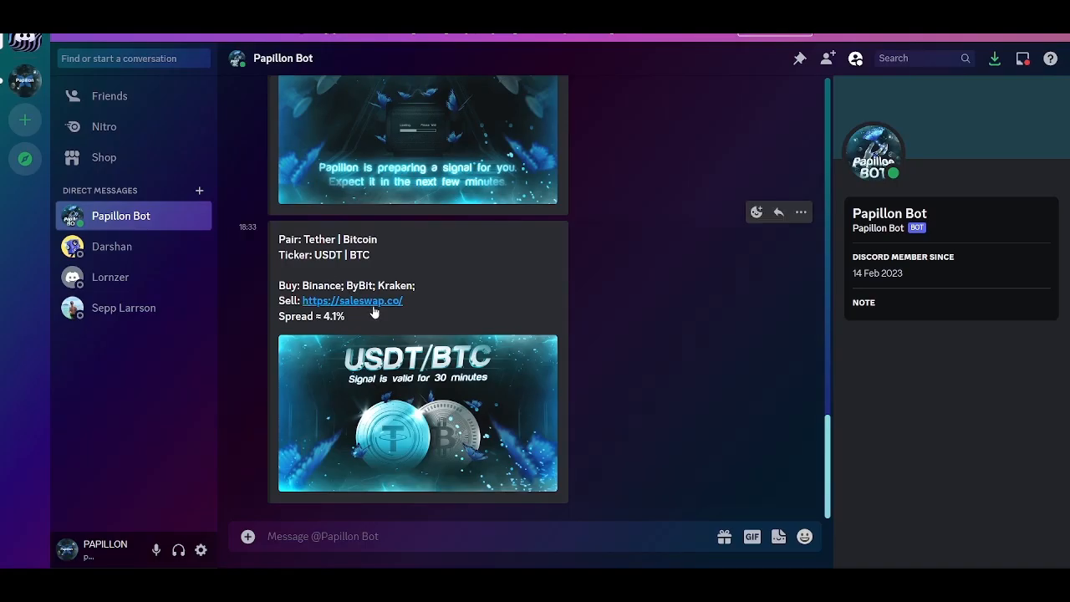
click(351, 301)
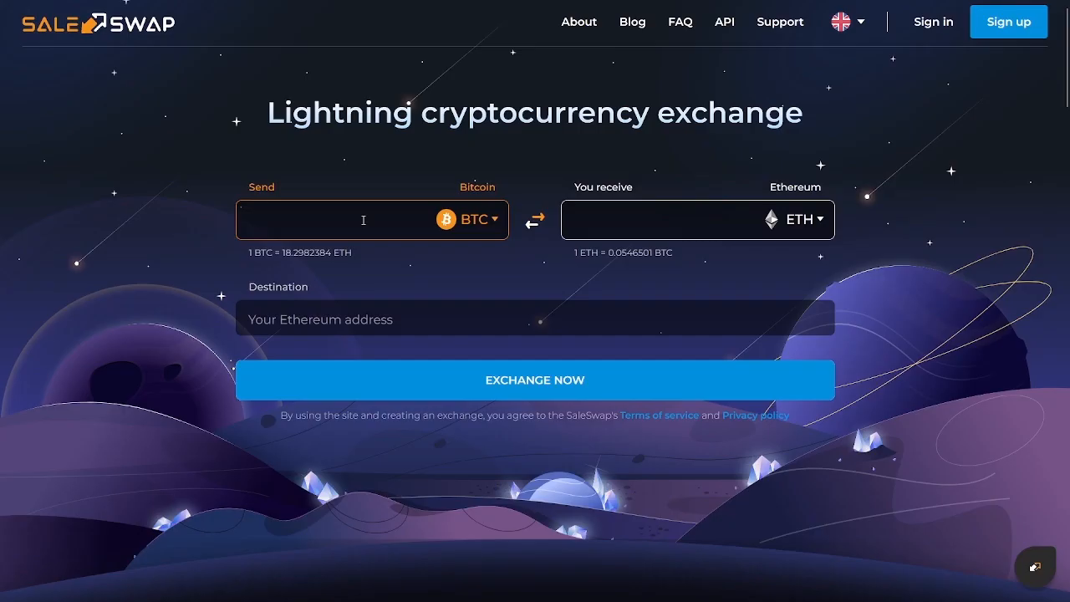
mouse_move(234, 122)
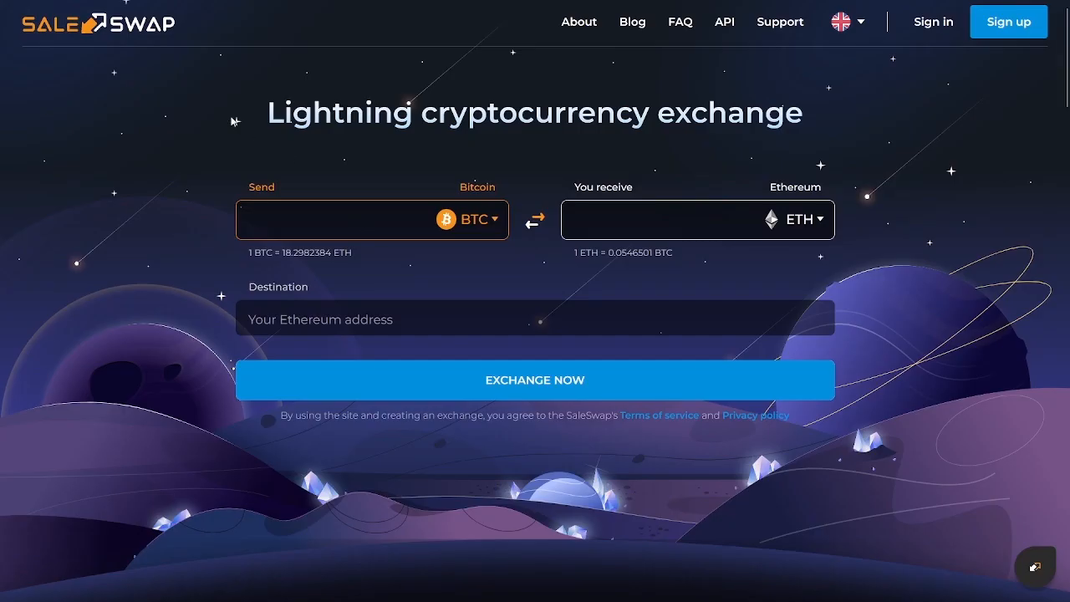
mouse_move(311, 157)
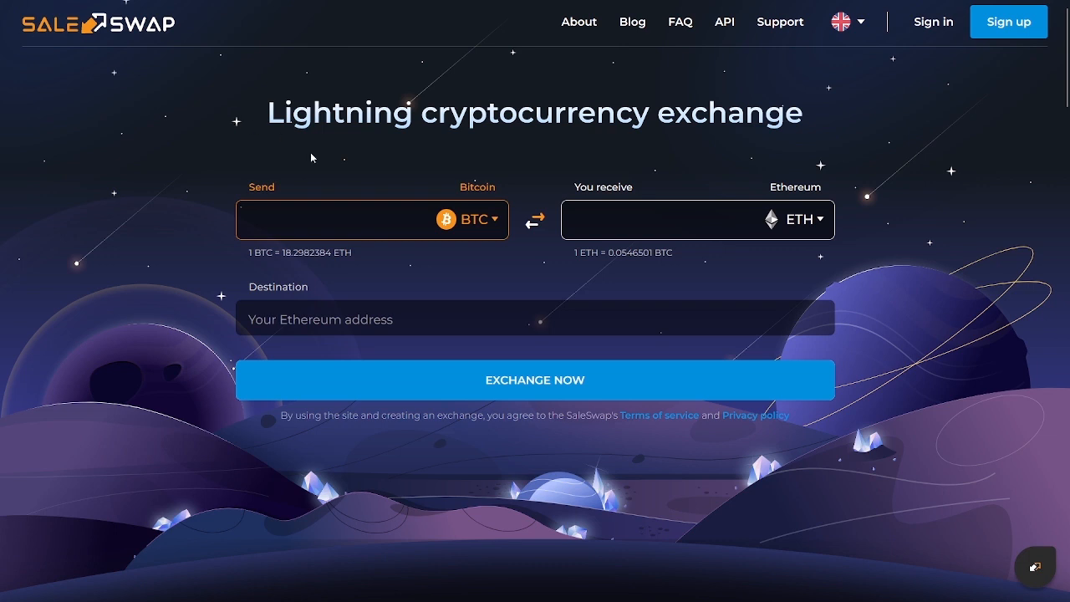
Set up sending 5000 USDT to receive 0.1769240 BTC, then return to the Binance wallet.
click(472, 219)
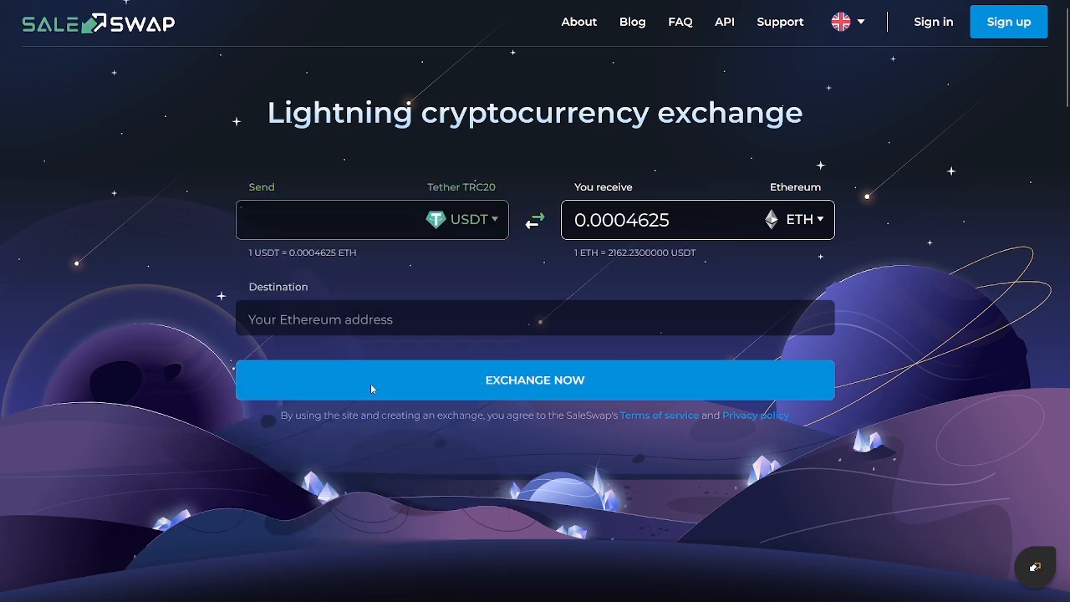
click(796, 219)
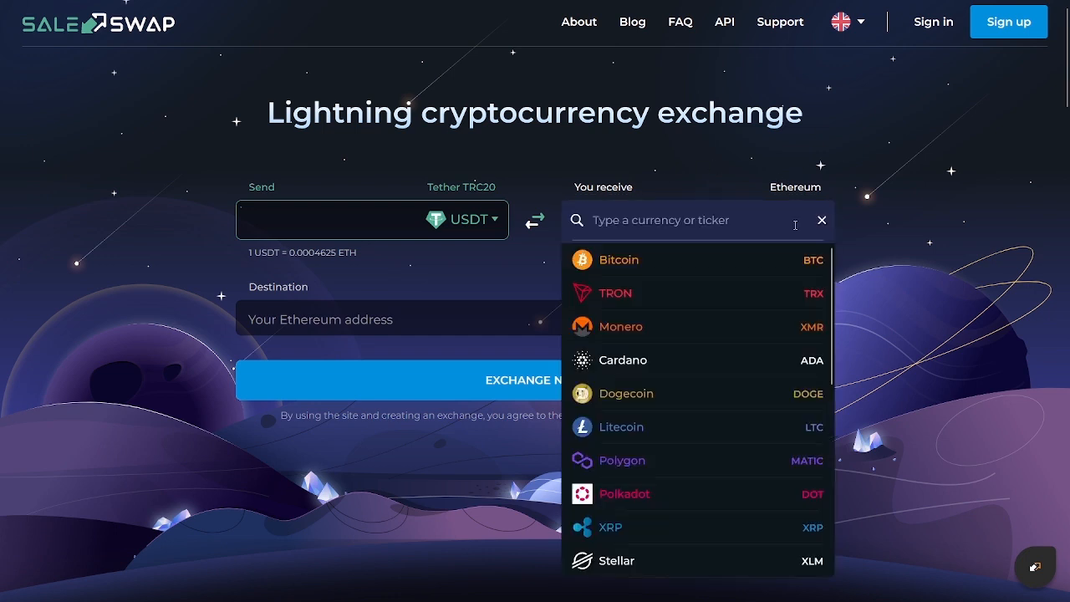
click(619, 259)
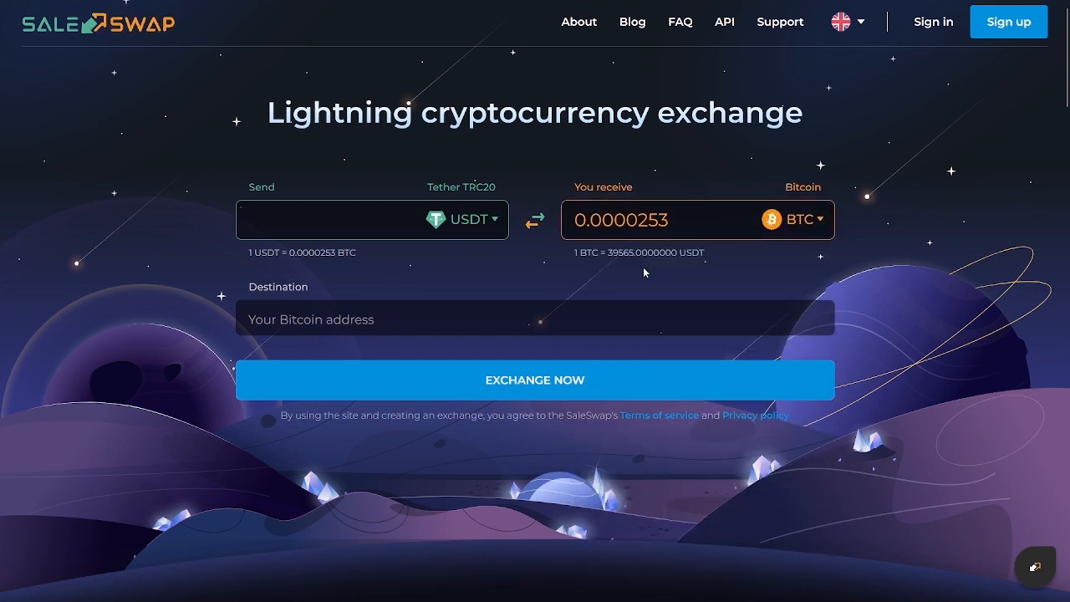
click(352, 219)
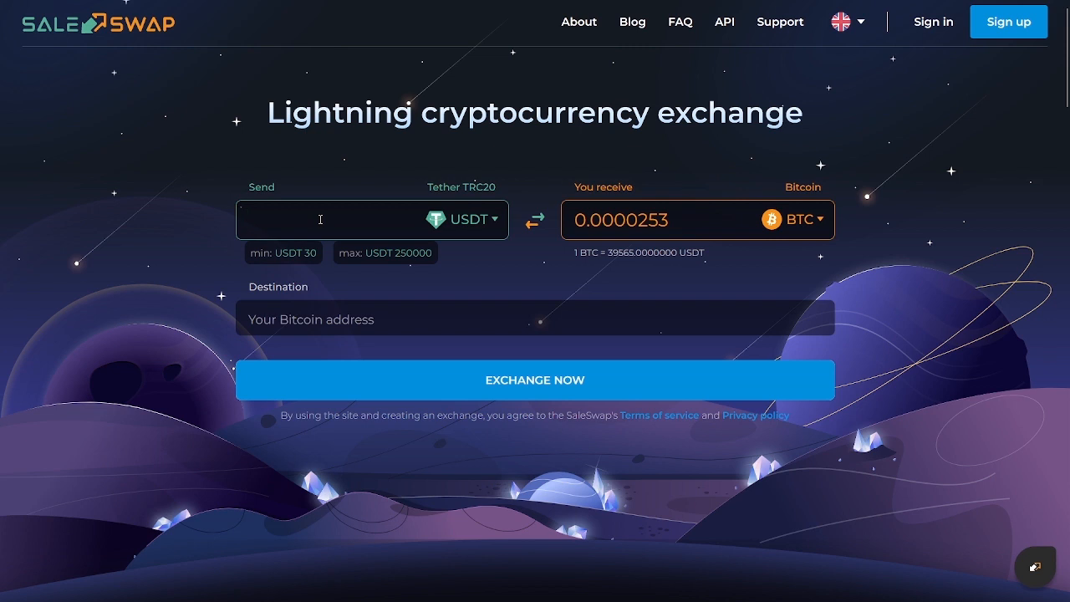
text(5000)
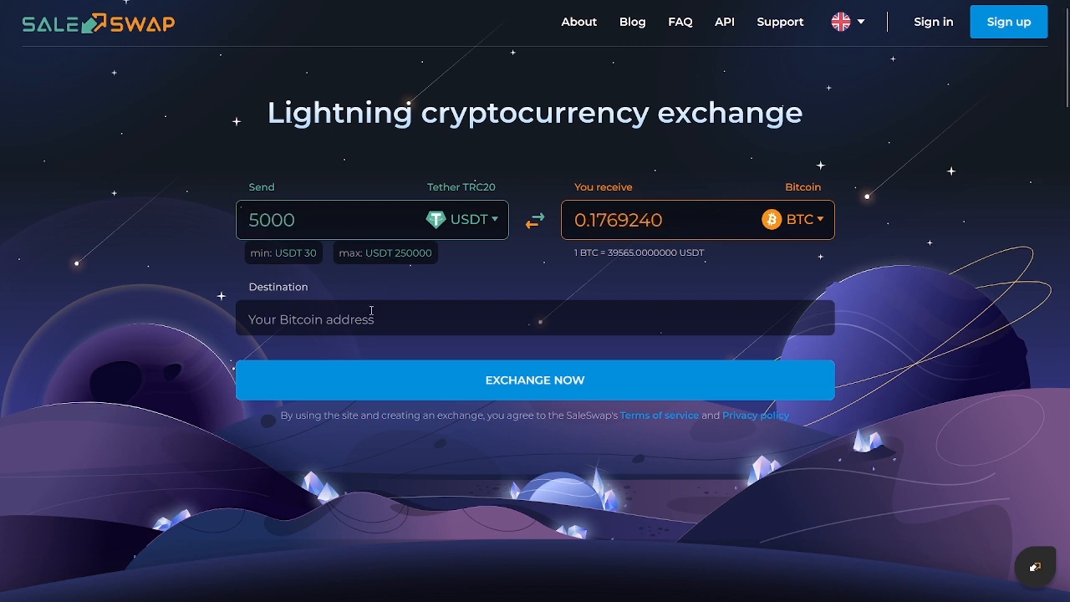
mouse_move(298, 144)
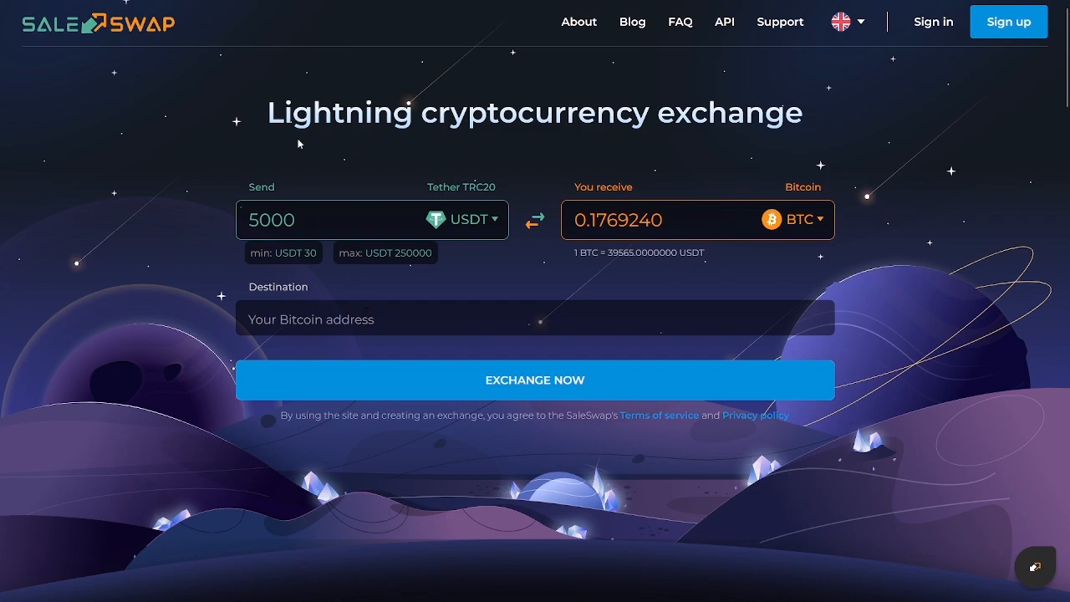
click(335, 221)
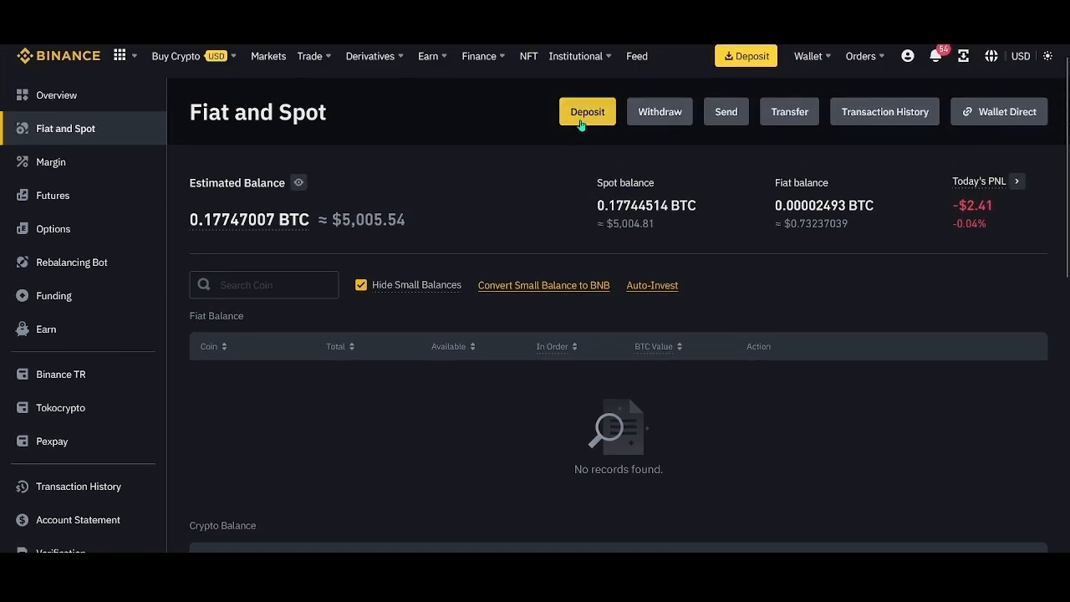
Generate a BTC deposit address on the BTC network in Binance and copy it.
click(587, 110)
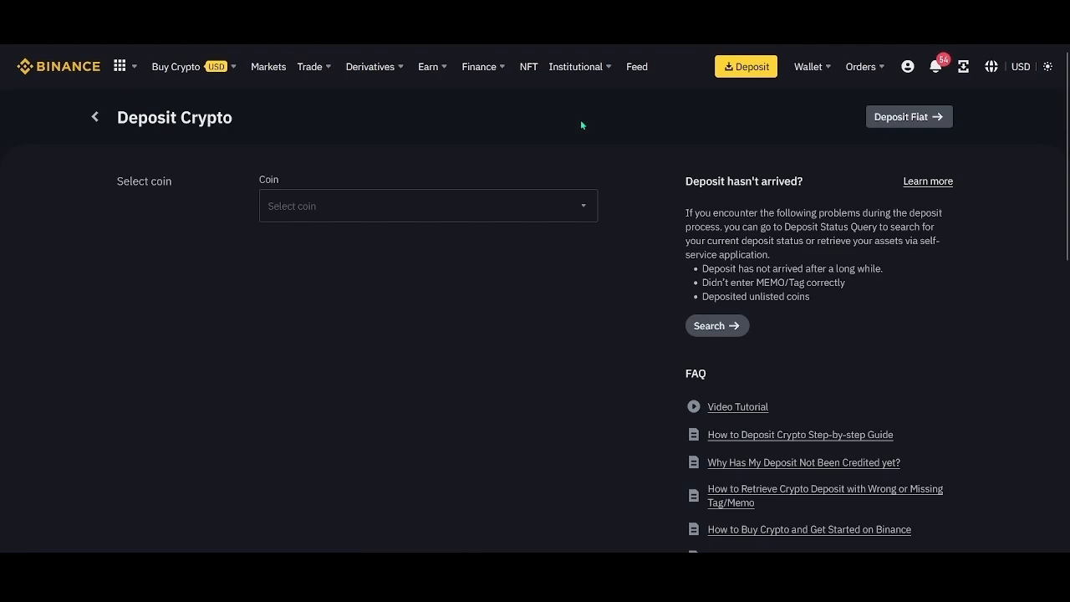
click(428, 206)
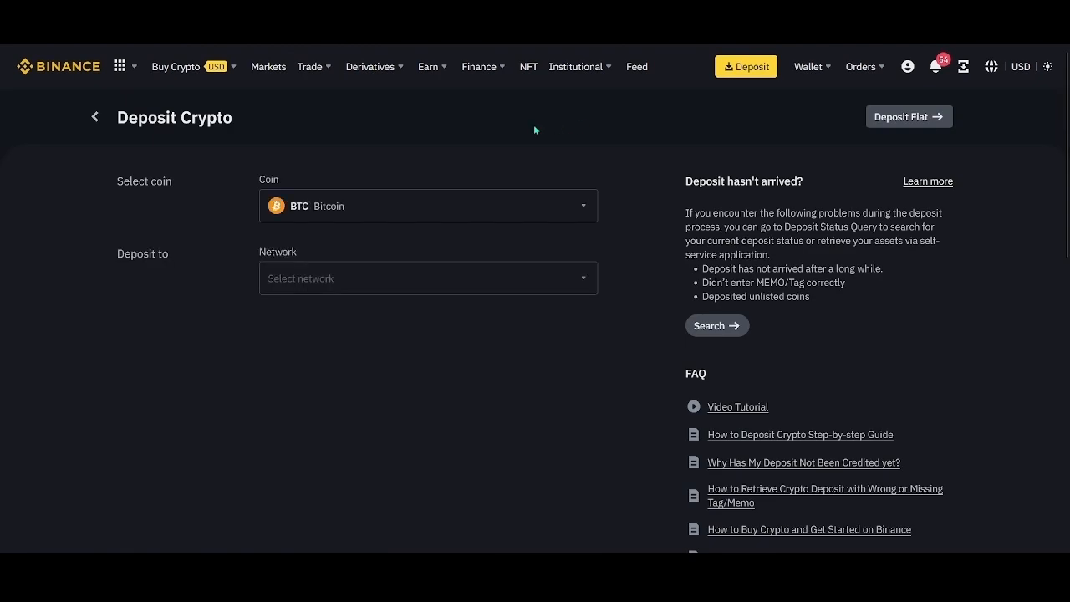
click(428, 278)
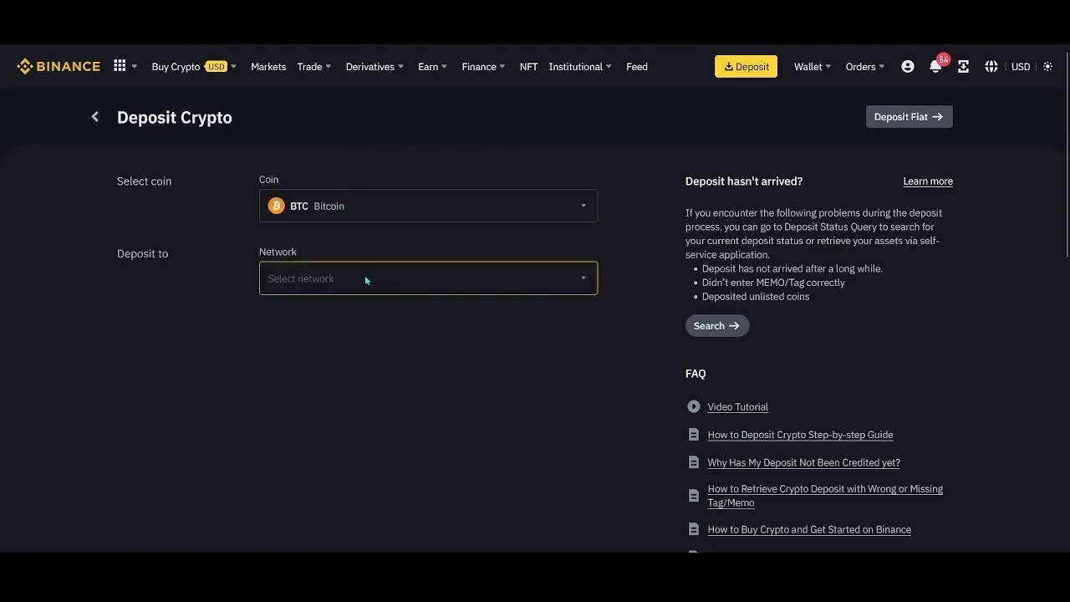
click(428, 278)
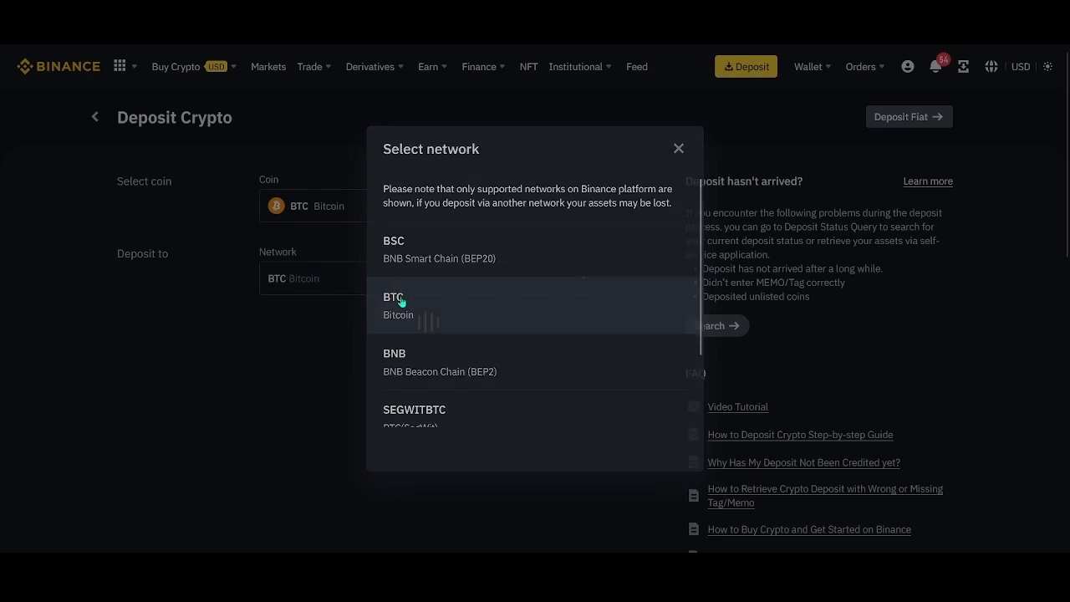
click(398, 304)
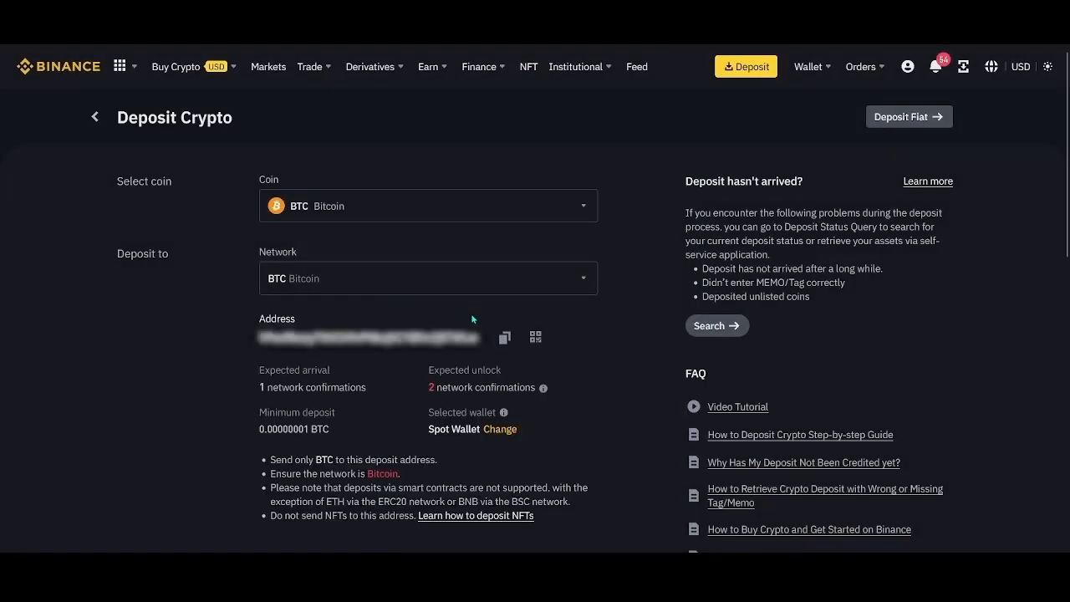
click(505, 337)
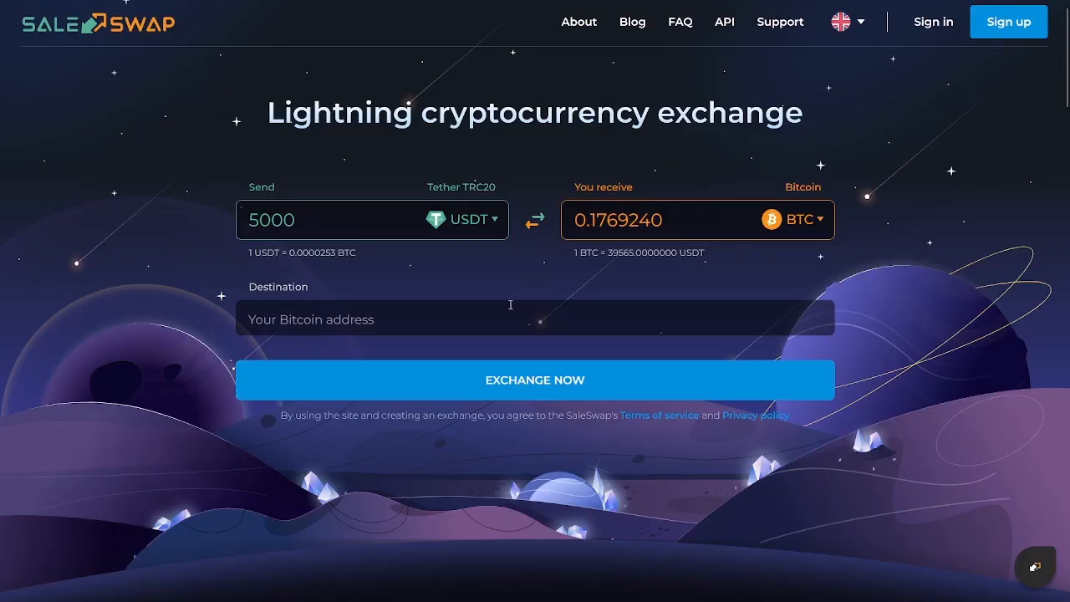
Paste the Binance BTC address as destination and start the 5000 USDT to Bitcoin exchange.
click(535, 380)
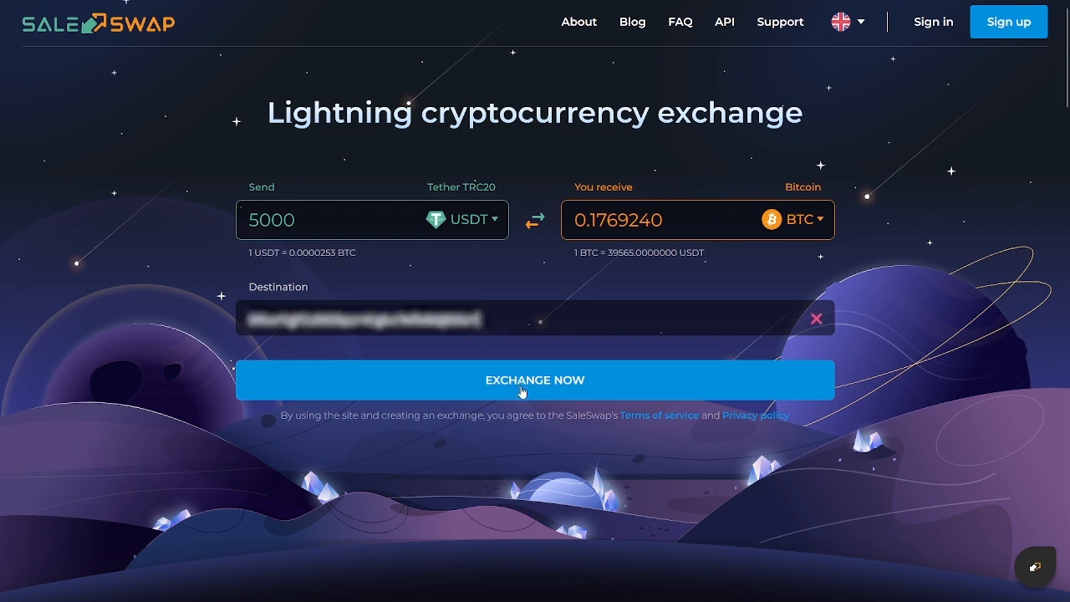
click(536, 379)
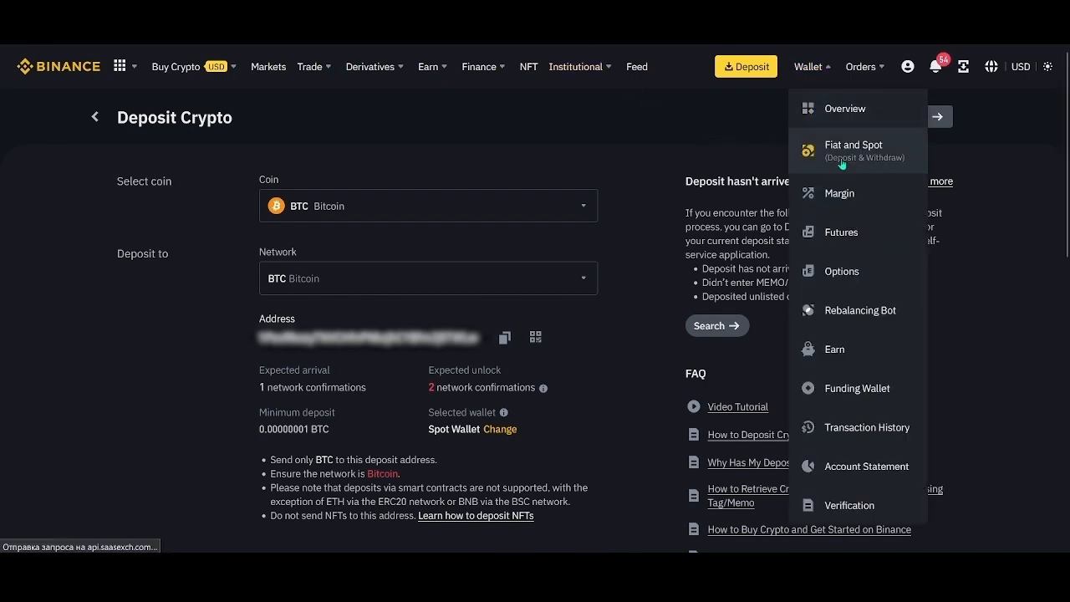
Start a USDT withdrawal from the Fiat and Spot wallet and enter the destination address.
click(853, 151)
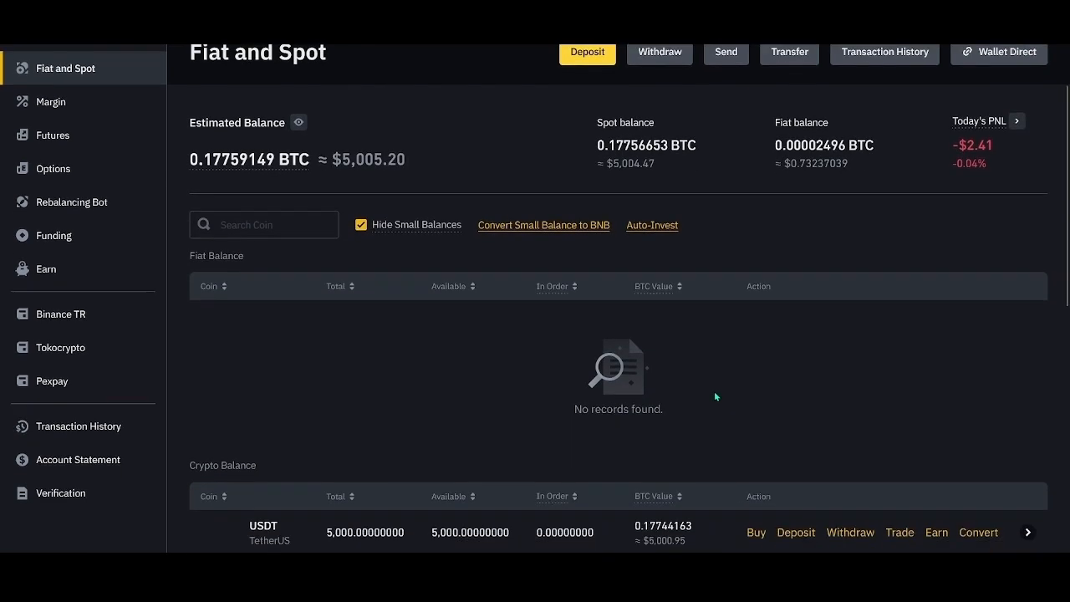
scroll(down, 3)
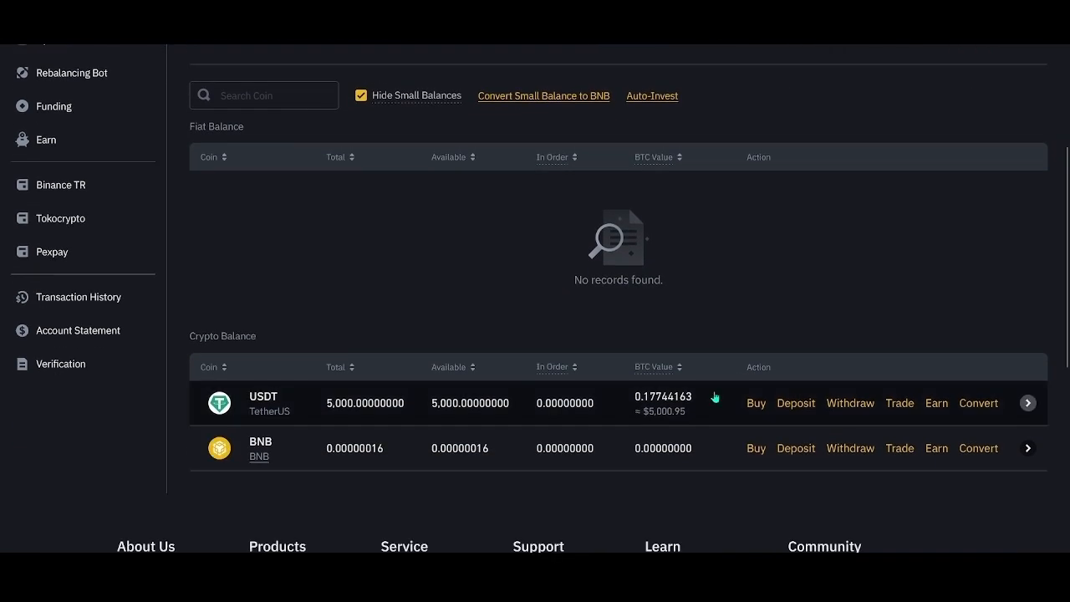
click(849, 402)
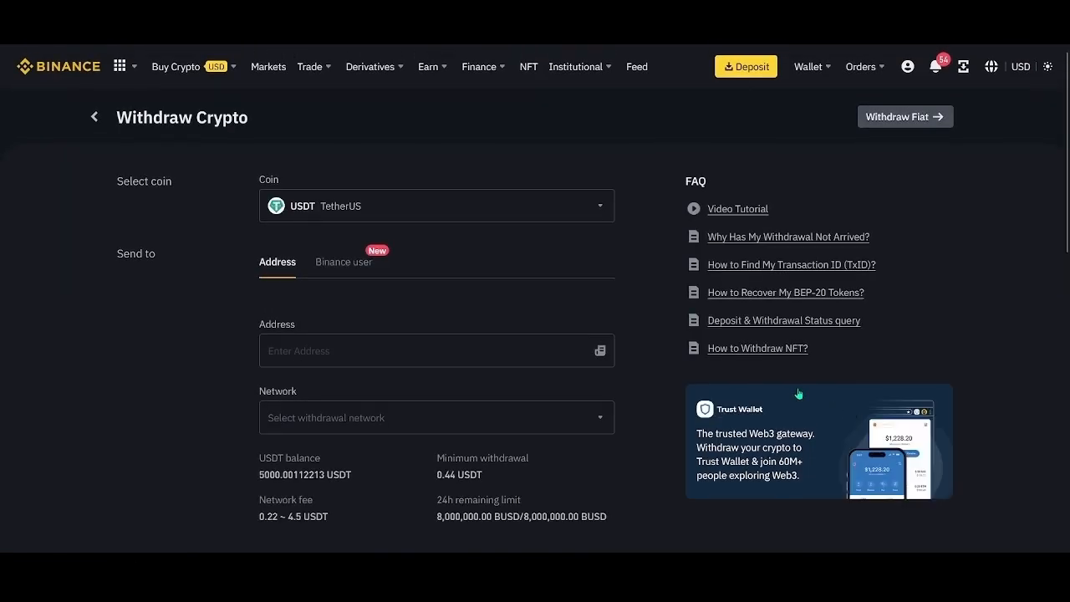
click(437, 352)
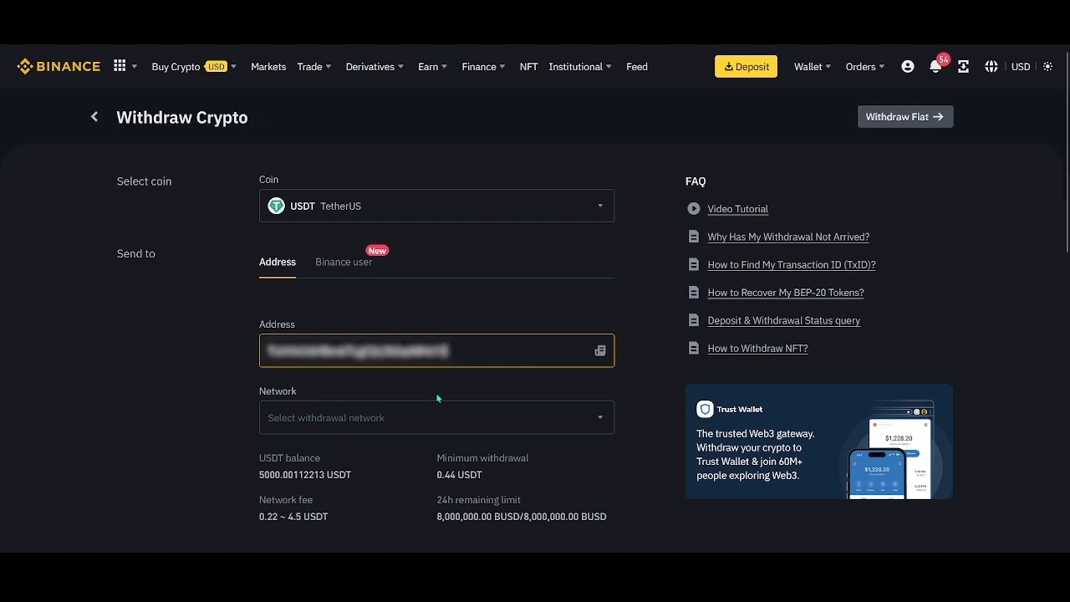
Choose the Tron (TRC20) network and set the withdrawal amount to 5000 USDT.
click(435, 418)
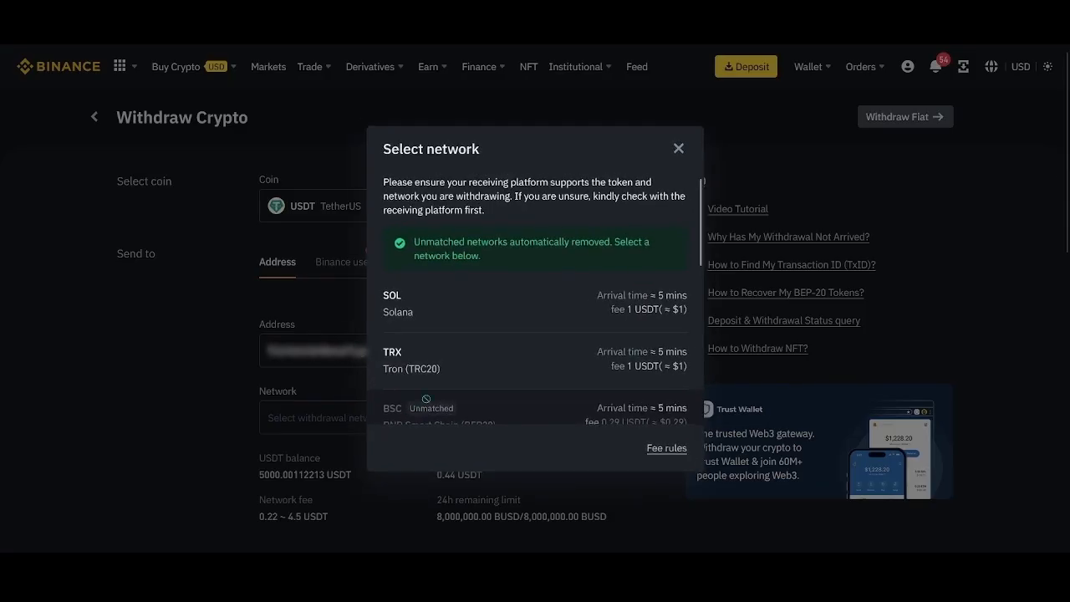
click(391, 359)
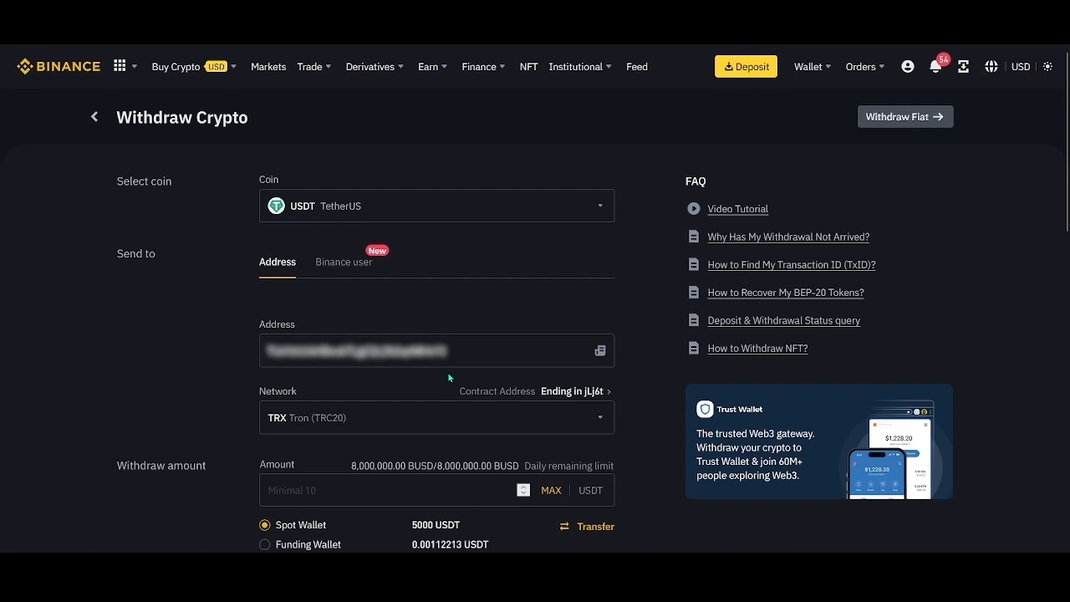
click(393, 440)
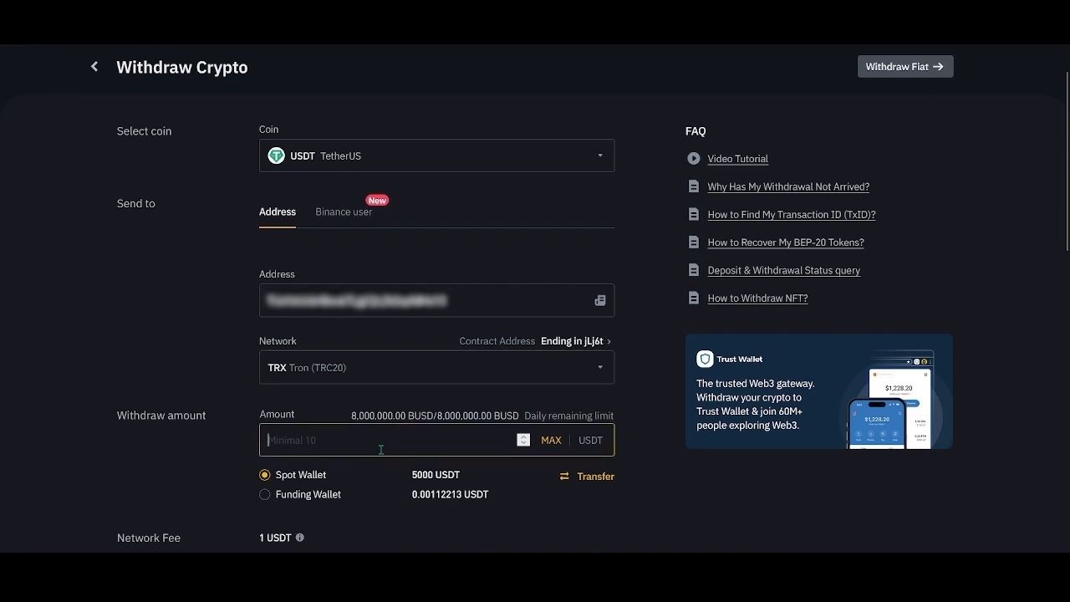
text(5000)
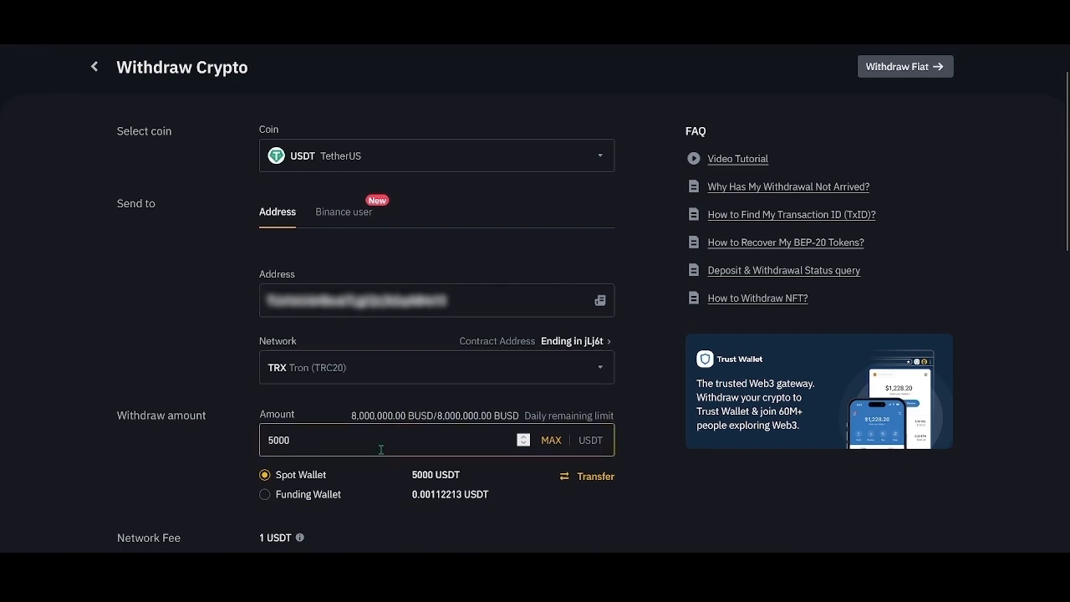
scroll(down, 3)
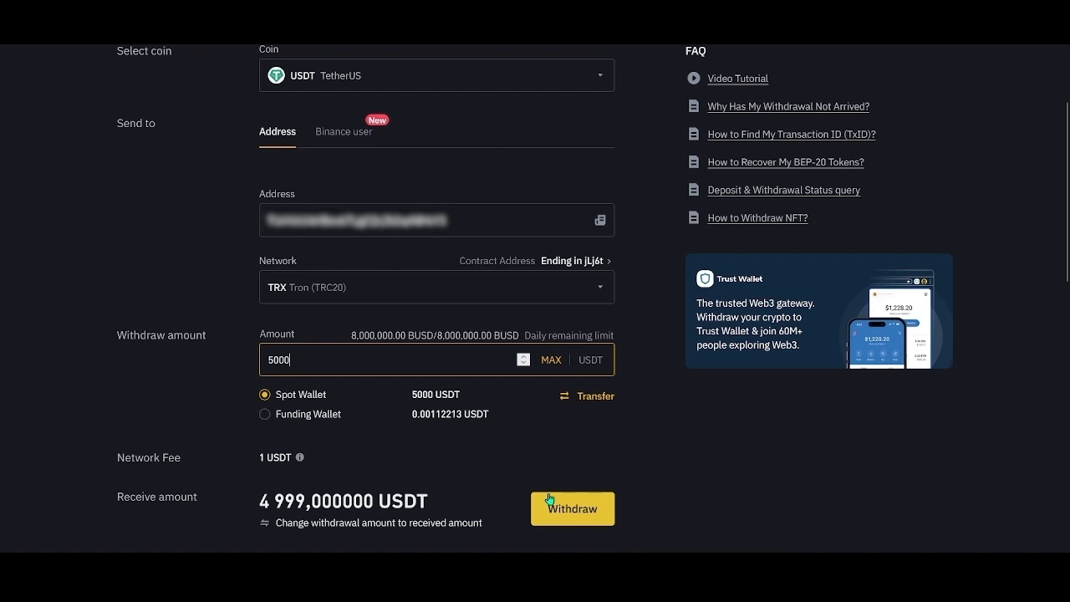
Submit and confirm the 5000 USDT withdrawal, request the email code and begin entering it.
click(572, 508)
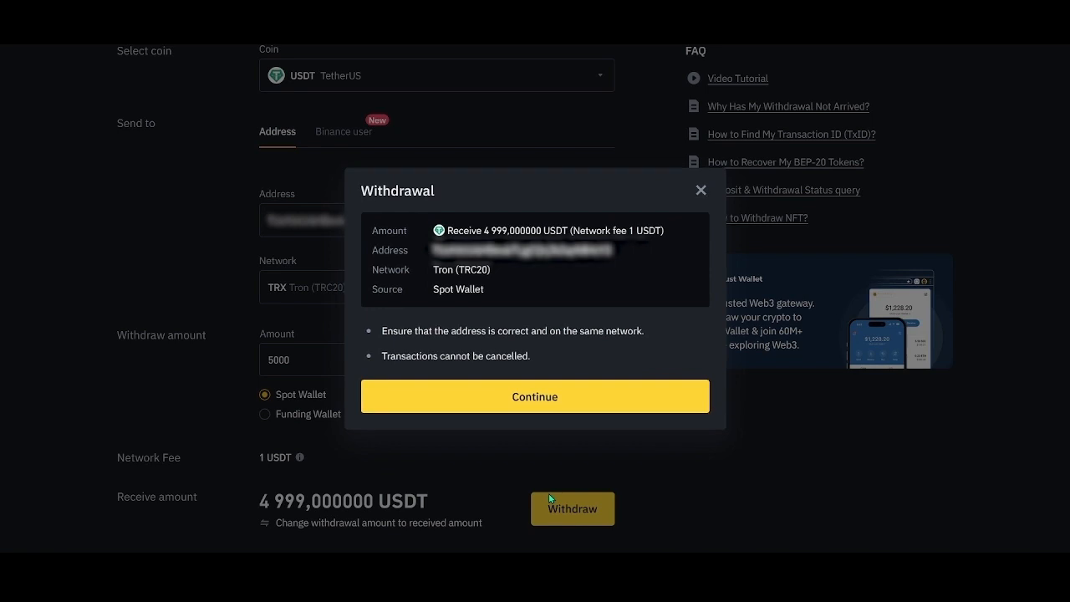
mouse_move(546, 408)
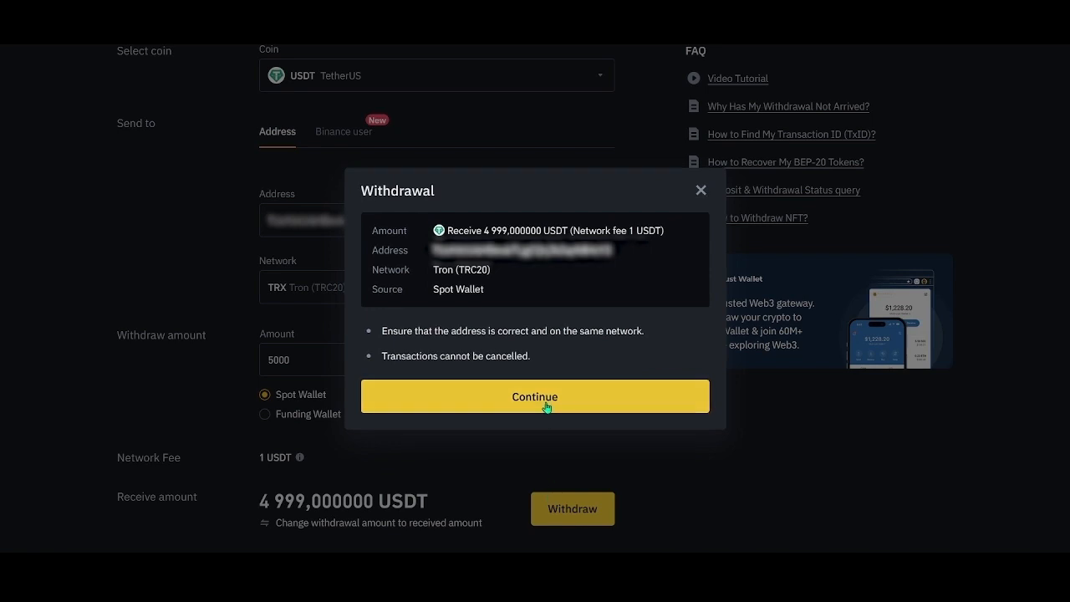
click(535, 395)
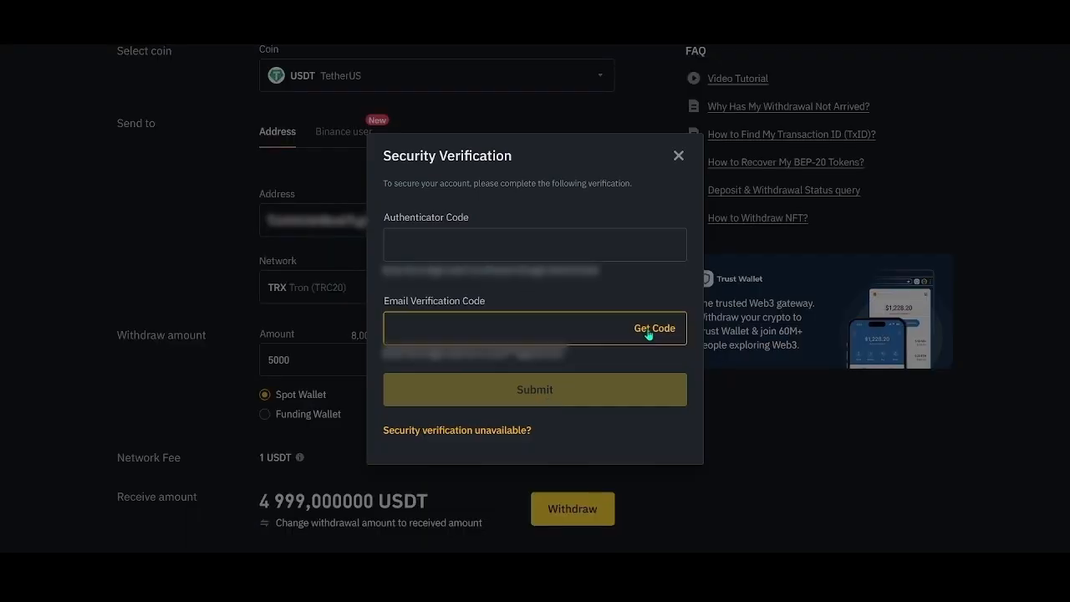
click(656, 328)
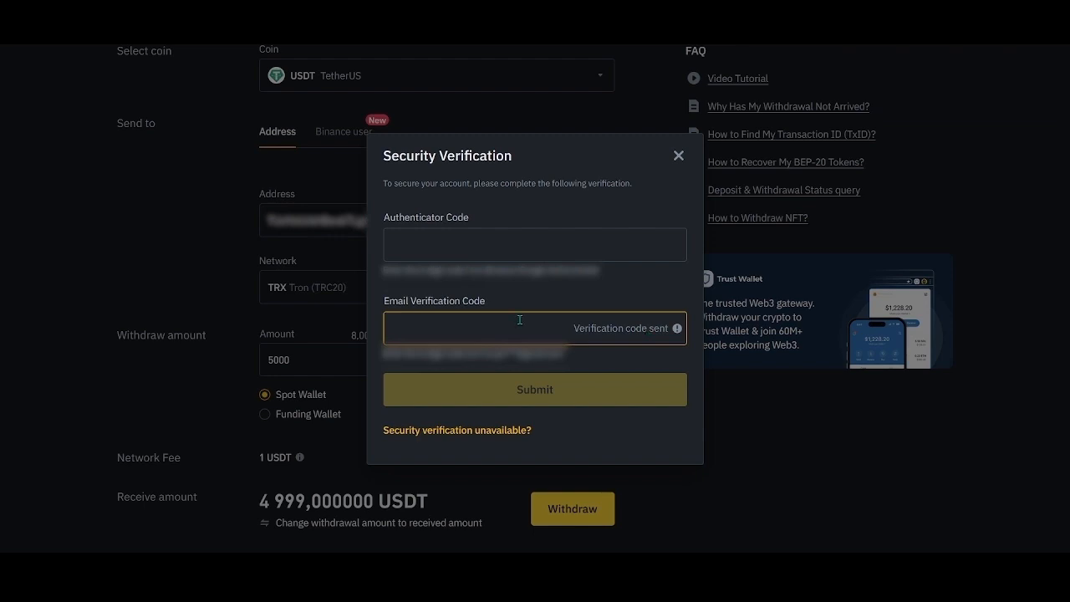
text(21)
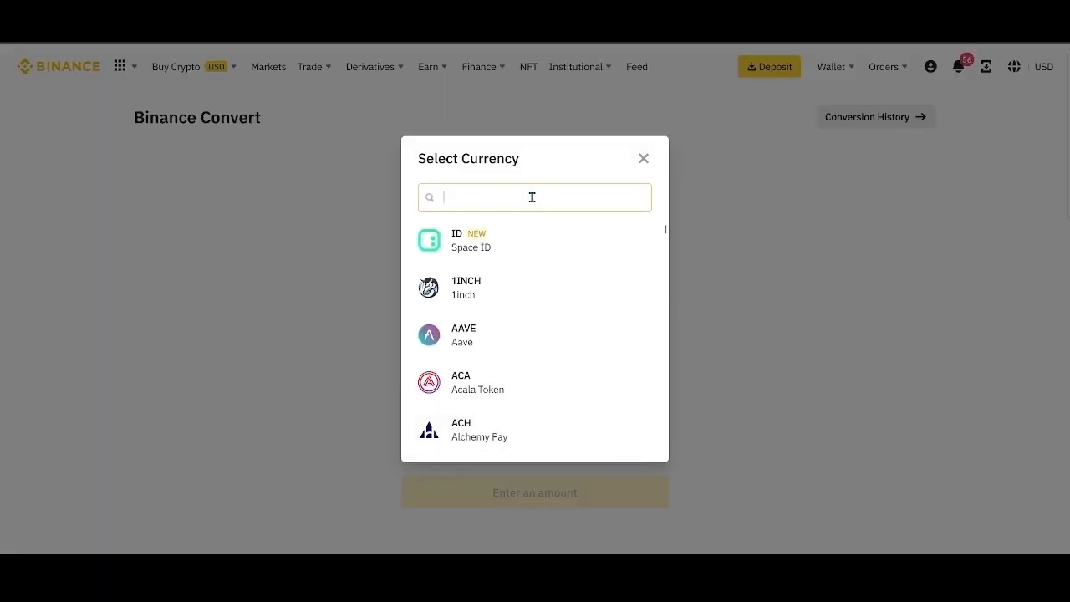
Convert 0.18 BTC into USDT, confirm the conversion and go to the wallet overview.
click(643, 157)
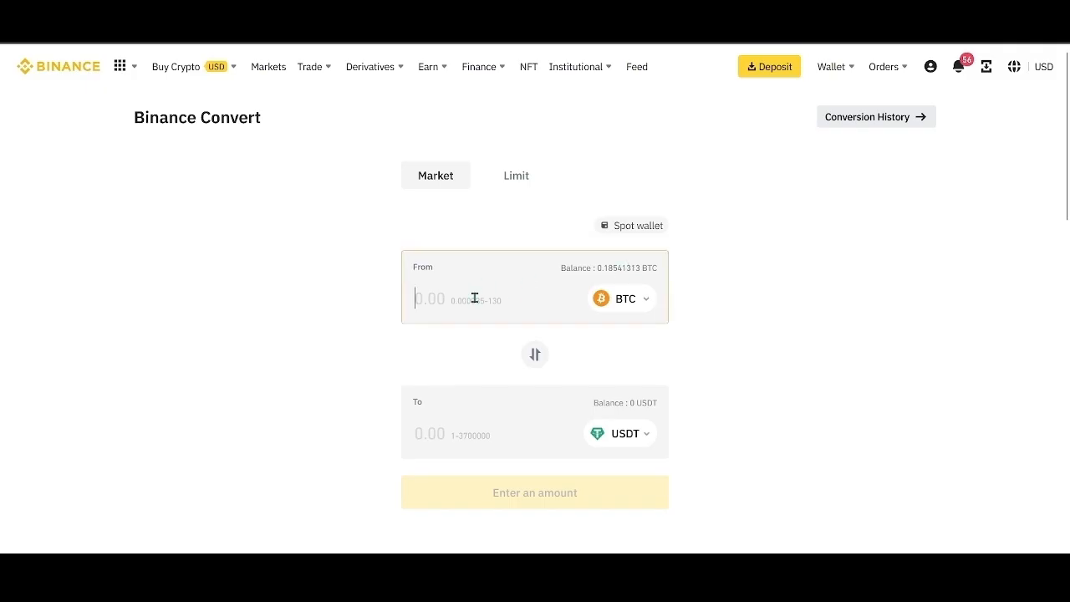
text(0.18541313)
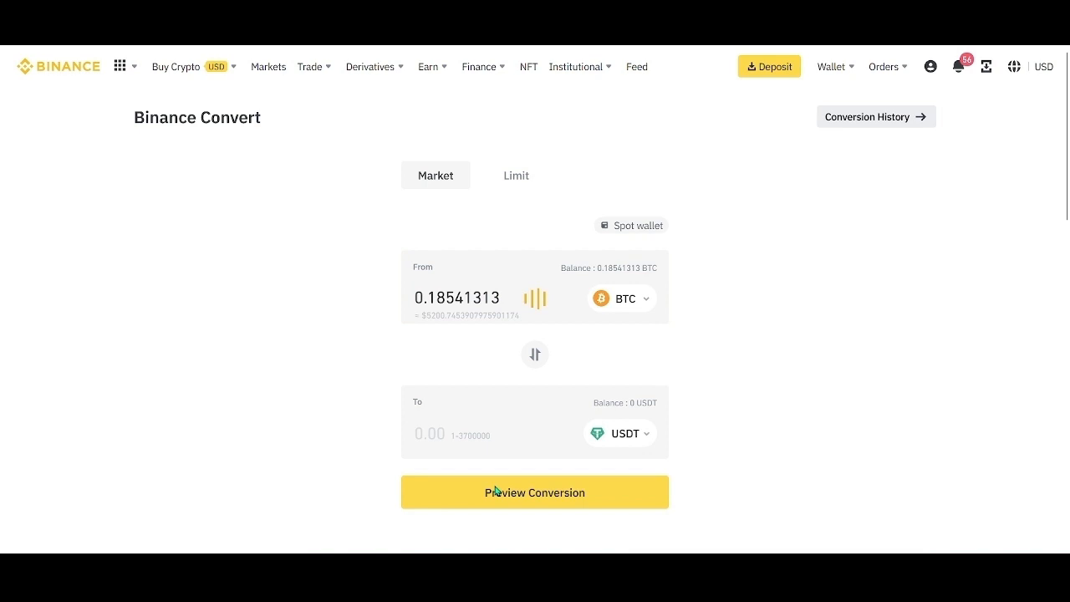
click(535, 491)
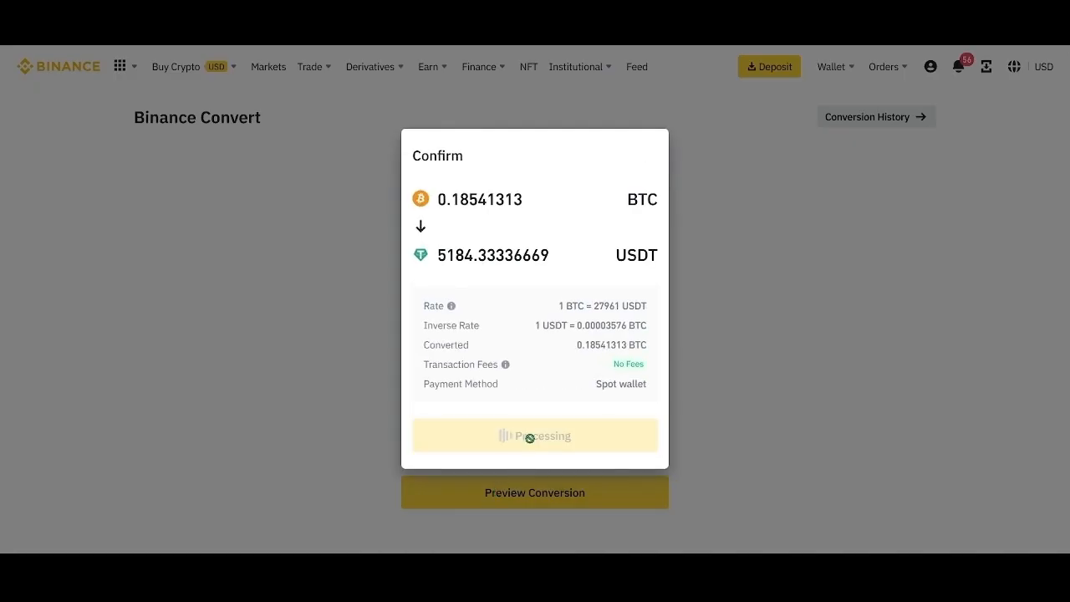
click(535, 435)
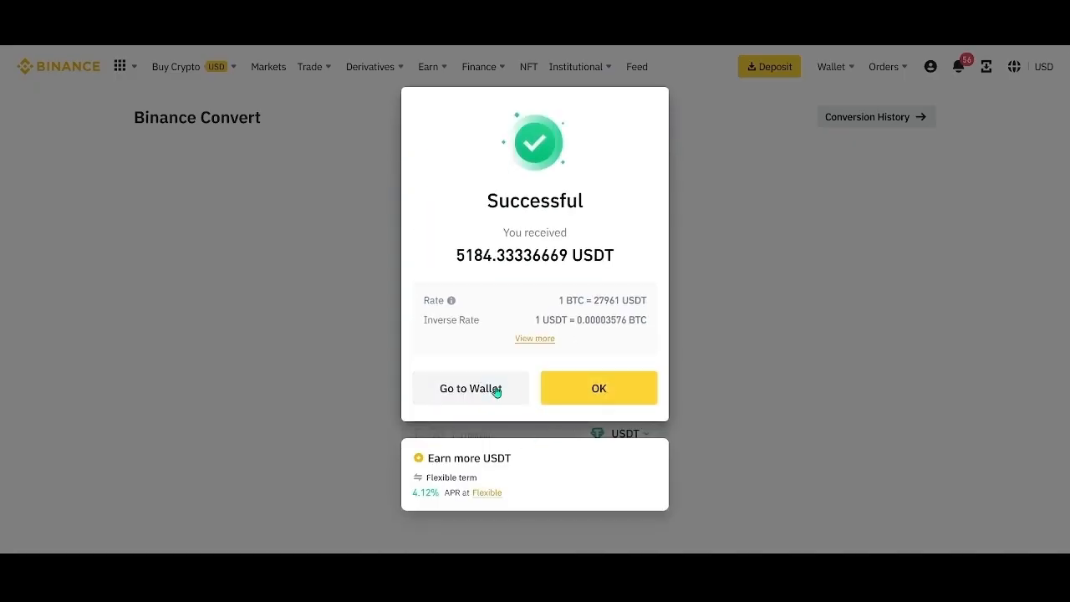
click(470, 388)
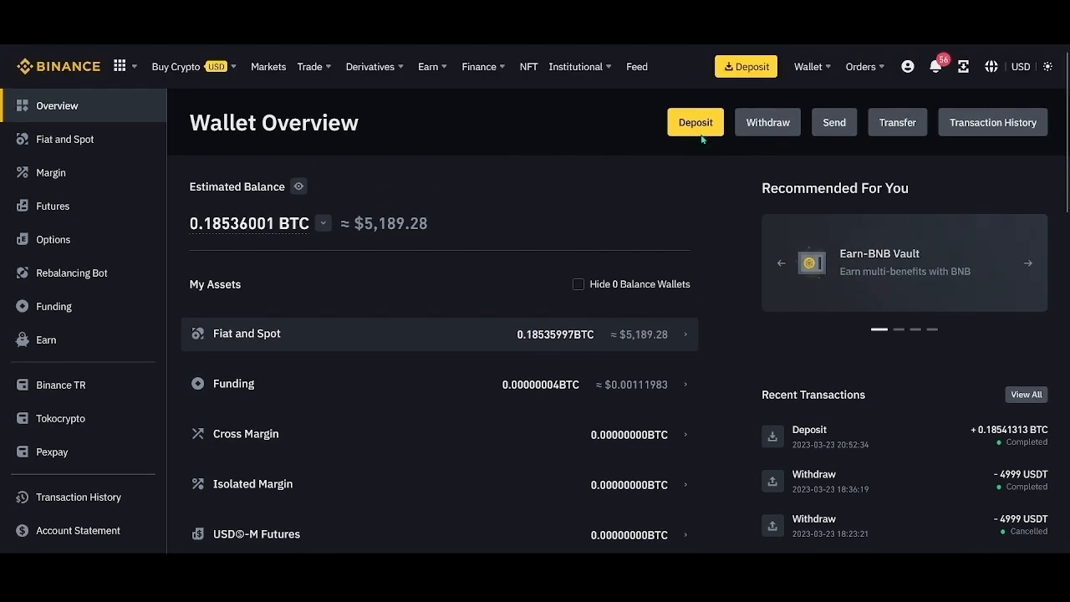
Review the Fiat and Spot balances showing the converted USDT.
click(808, 67)
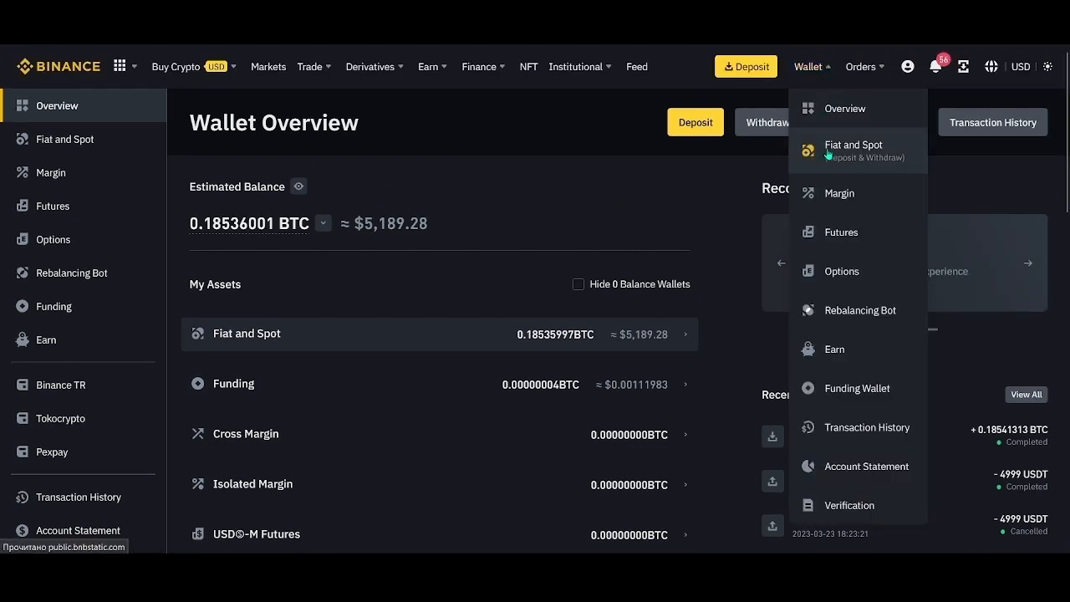
click(853, 151)
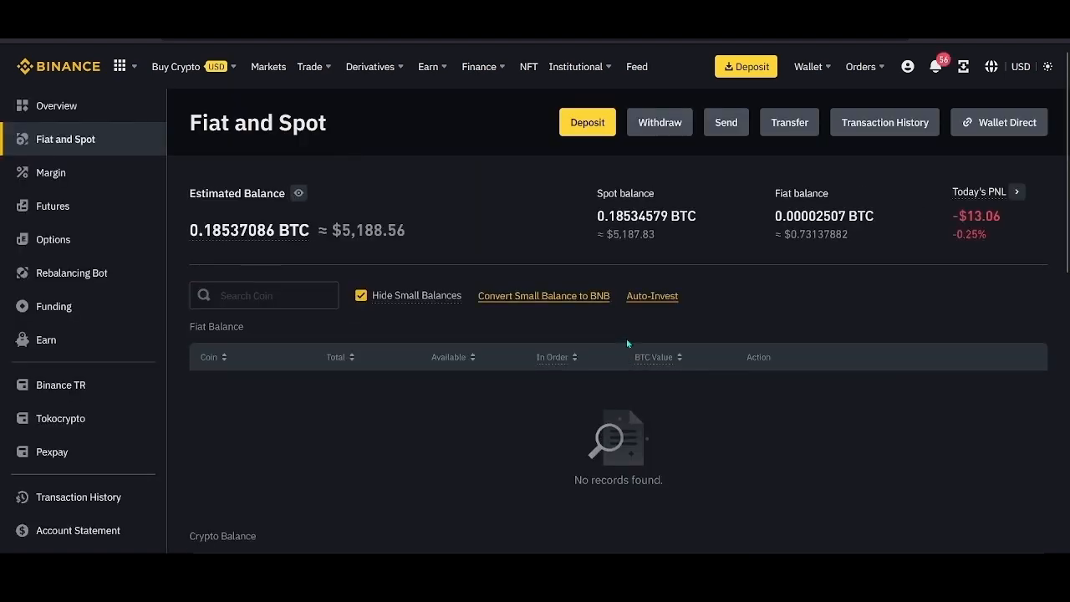
scroll(down, 3)
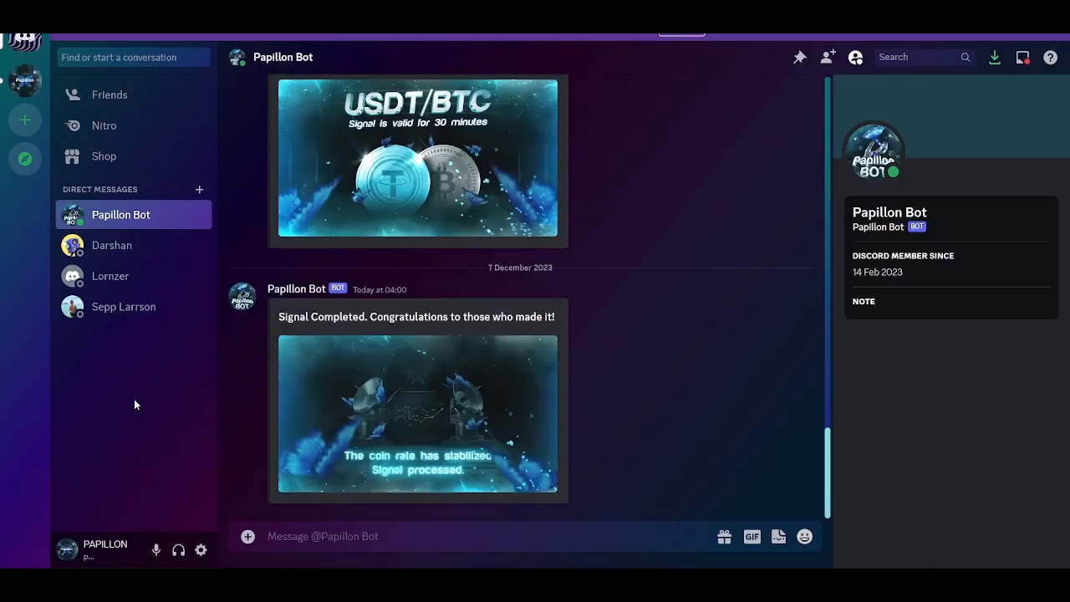
mouse_move(375, 341)
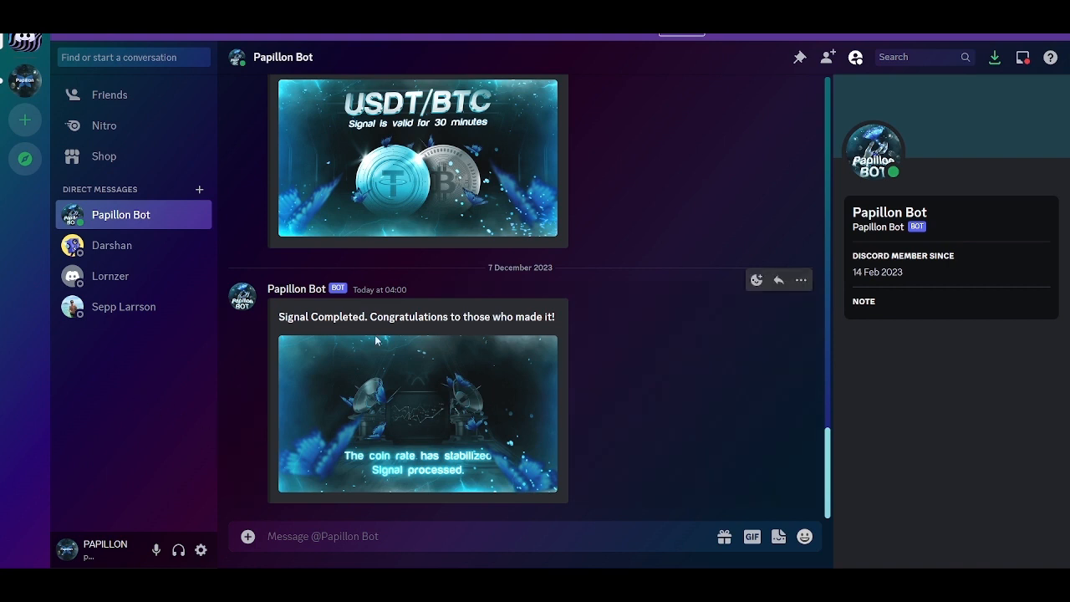